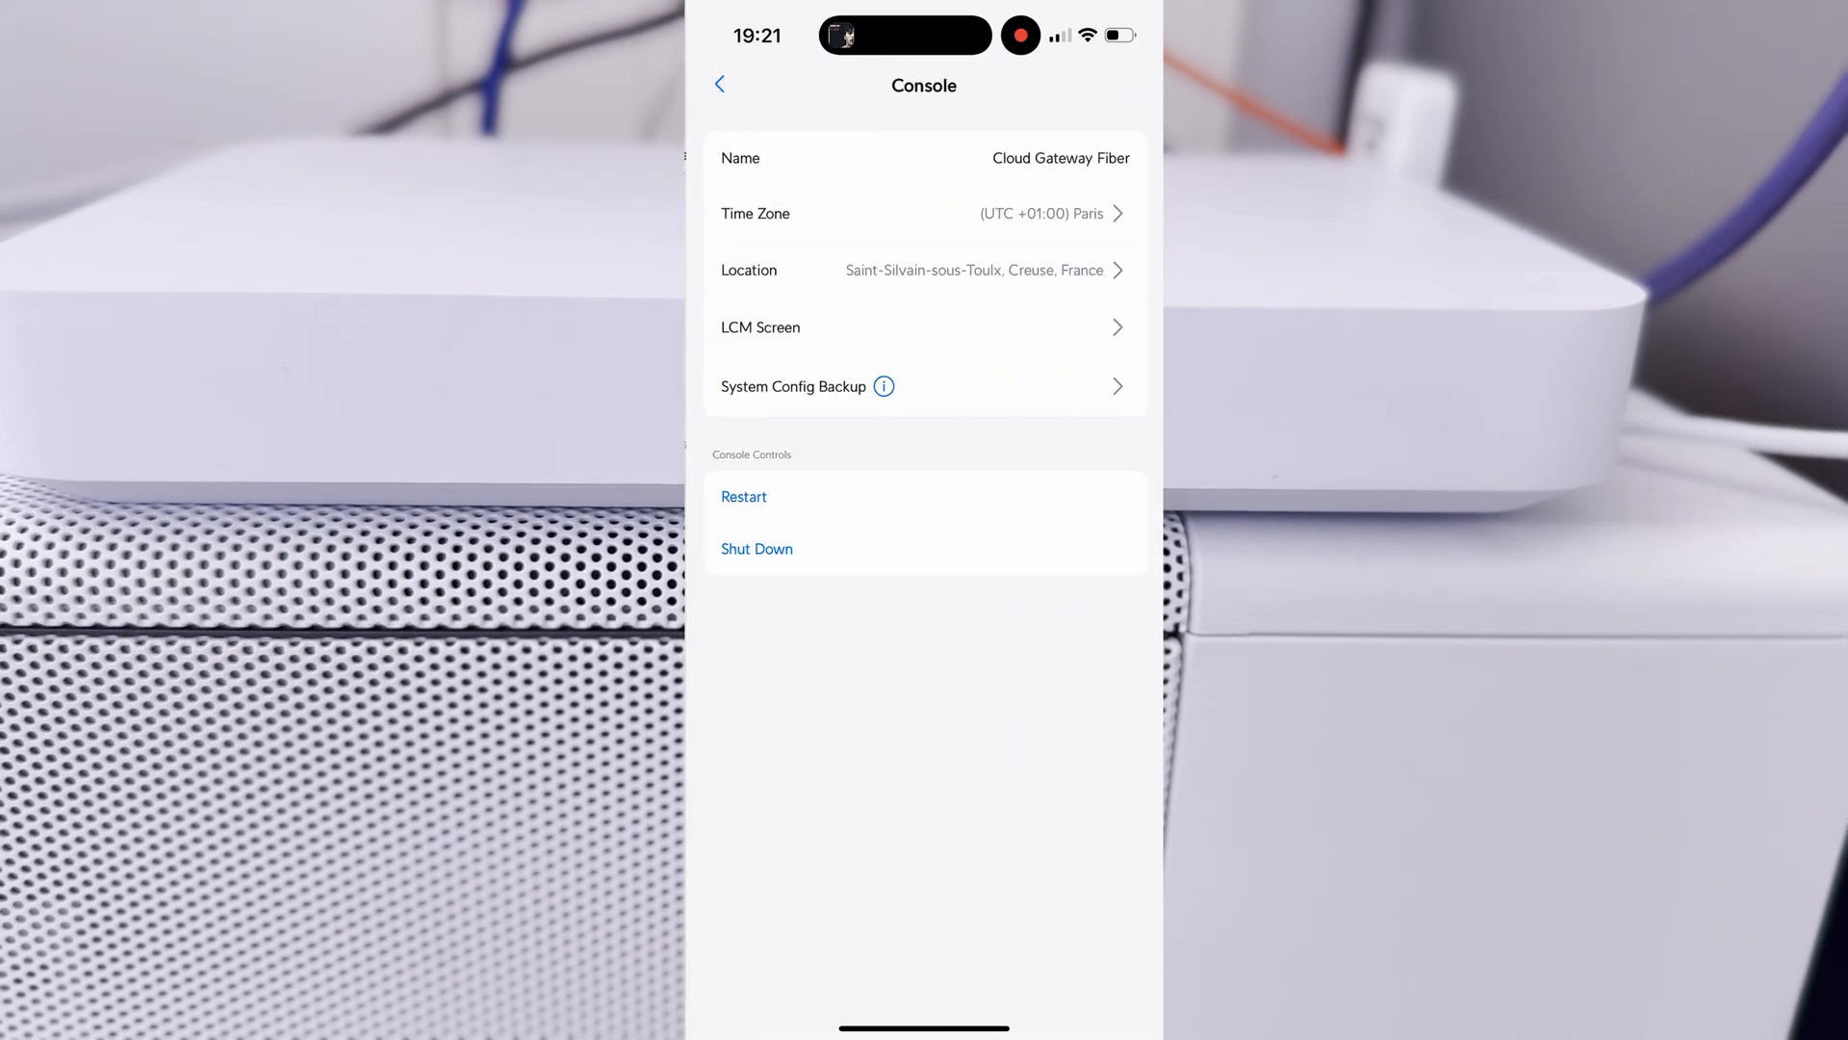
Step: View the System Config Backup options for the Cloud Gateway Fiber console
click(720, 84)
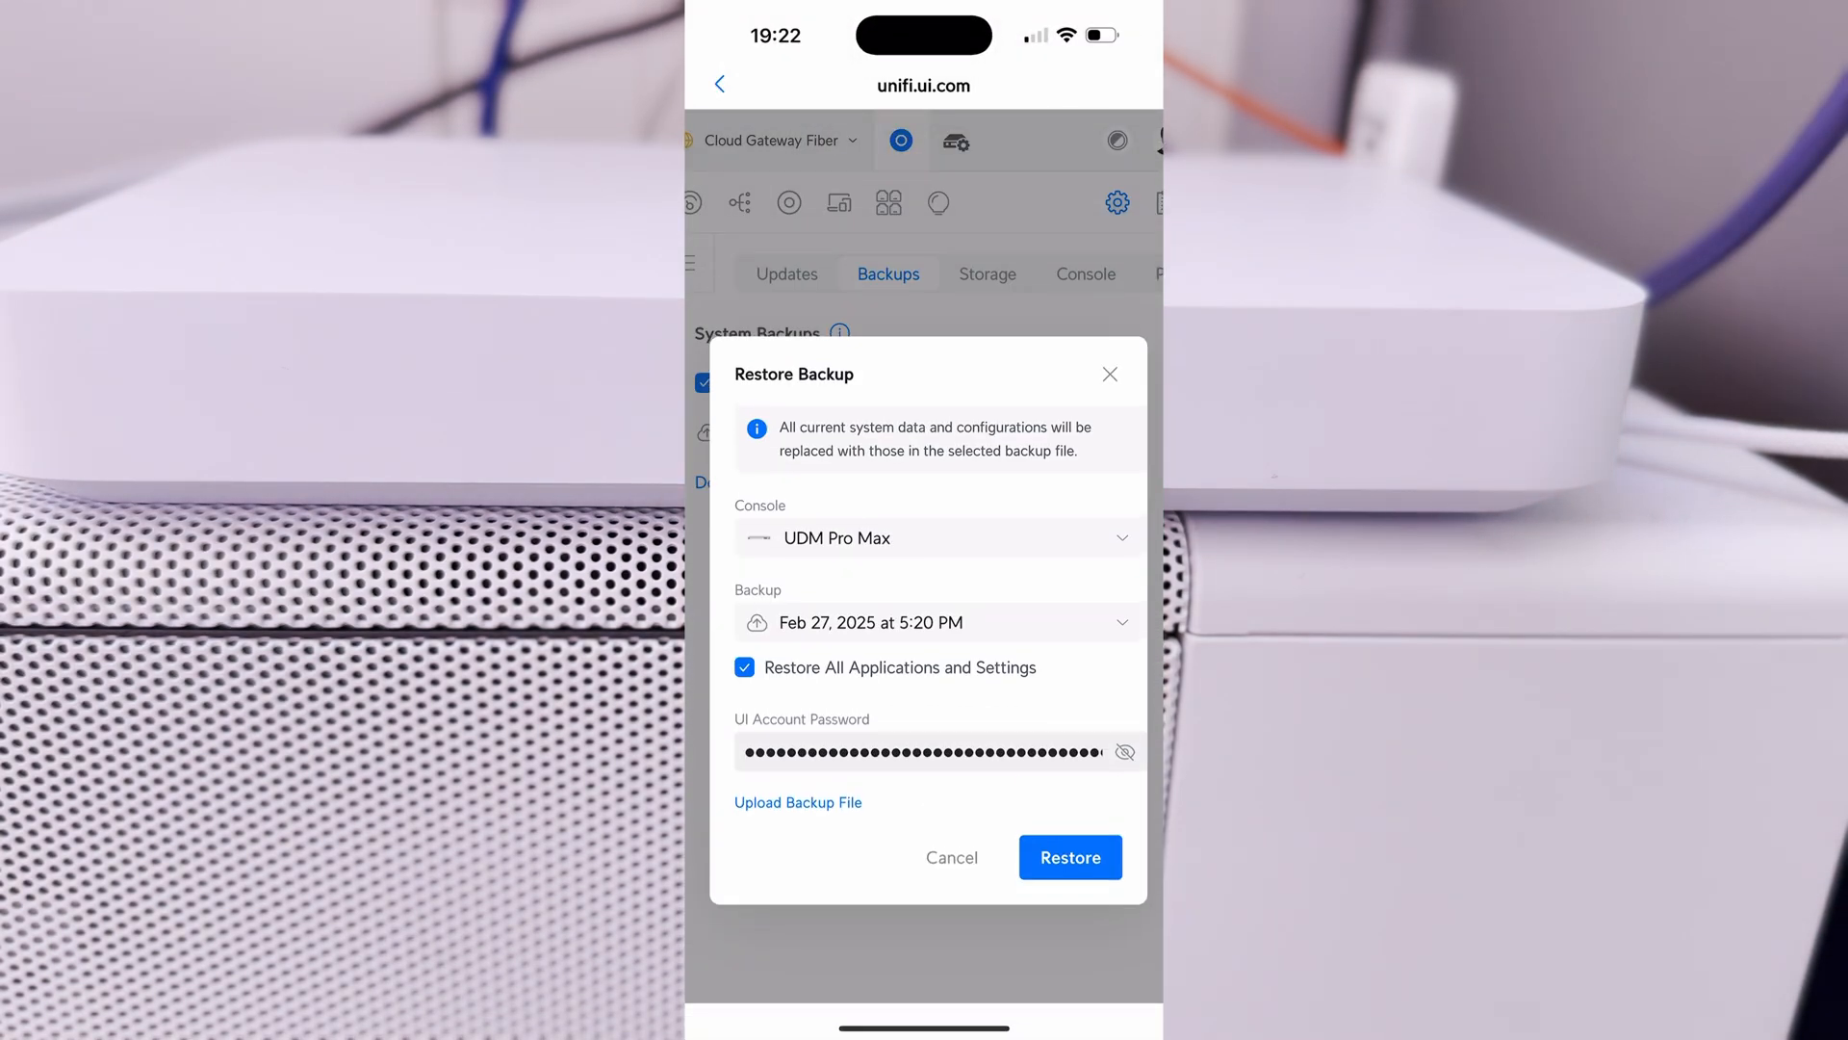
Step: Confirm Restore of the Feb 27, 2025 UDM Pro Max backup and wait at the Preparing screen
click(1069, 857)
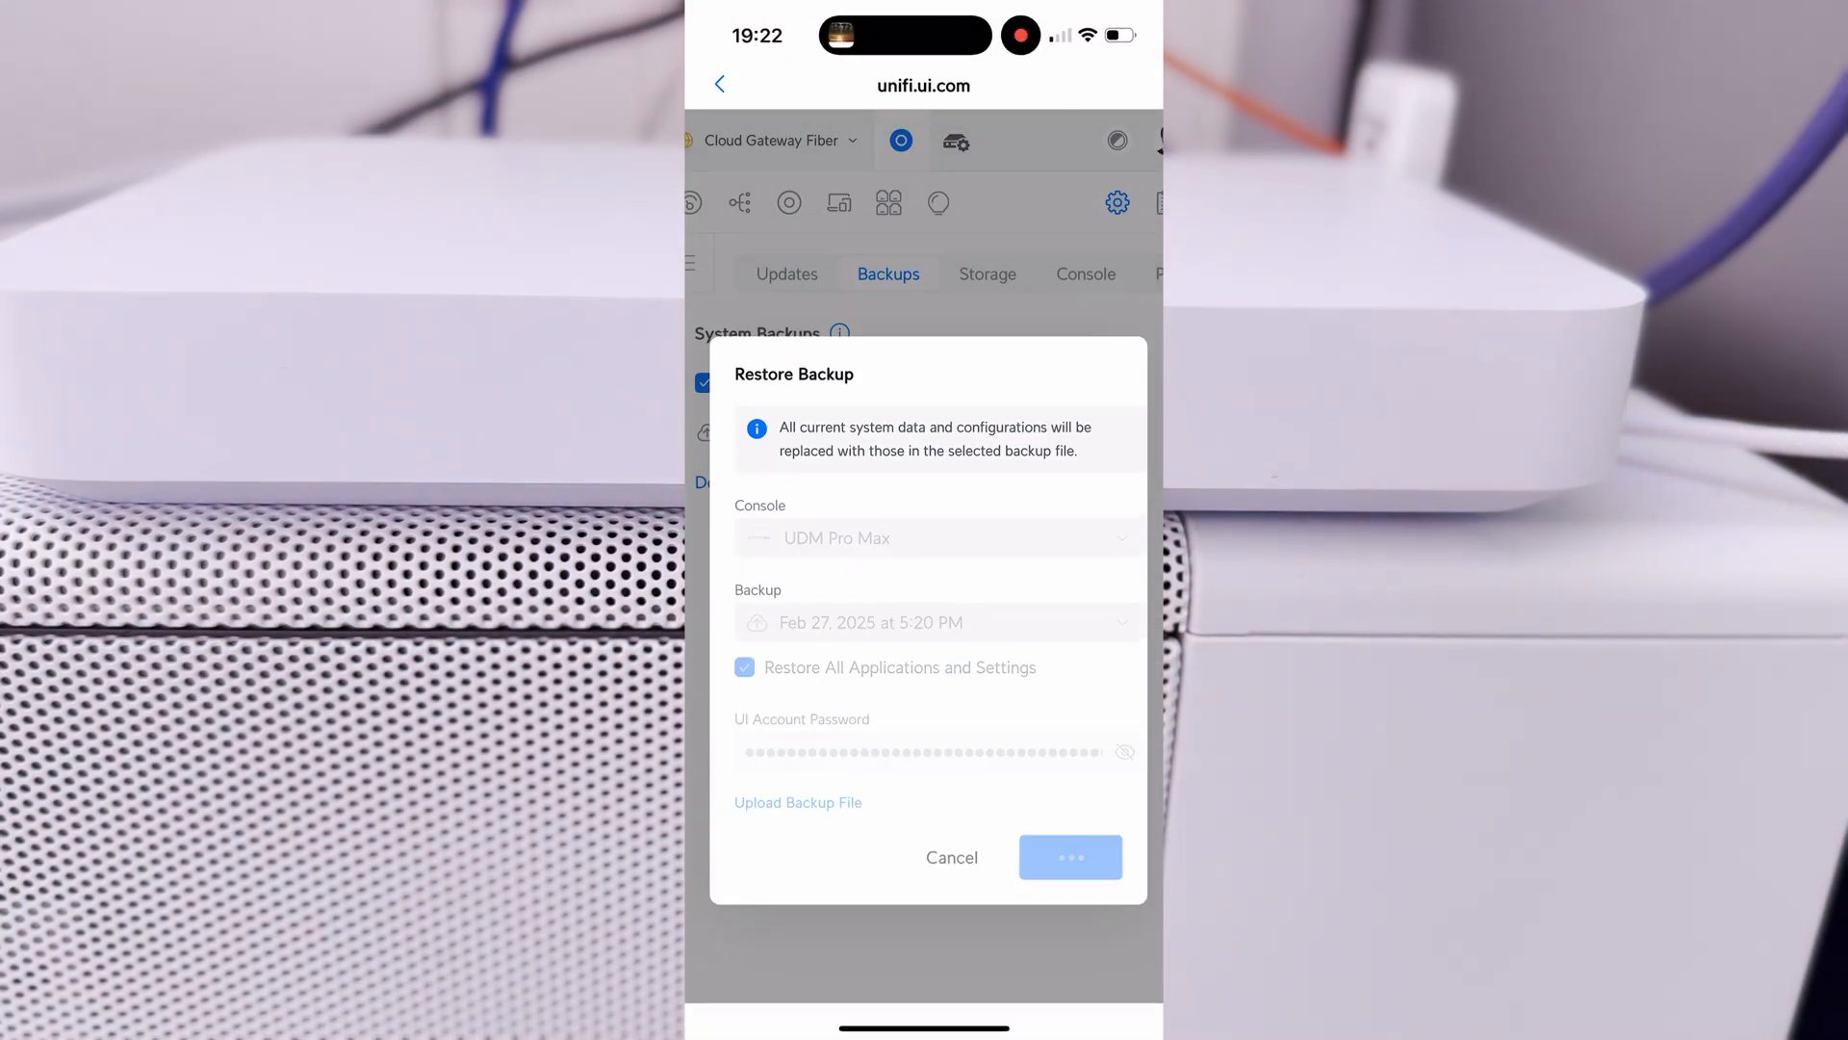
click(1068, 857)
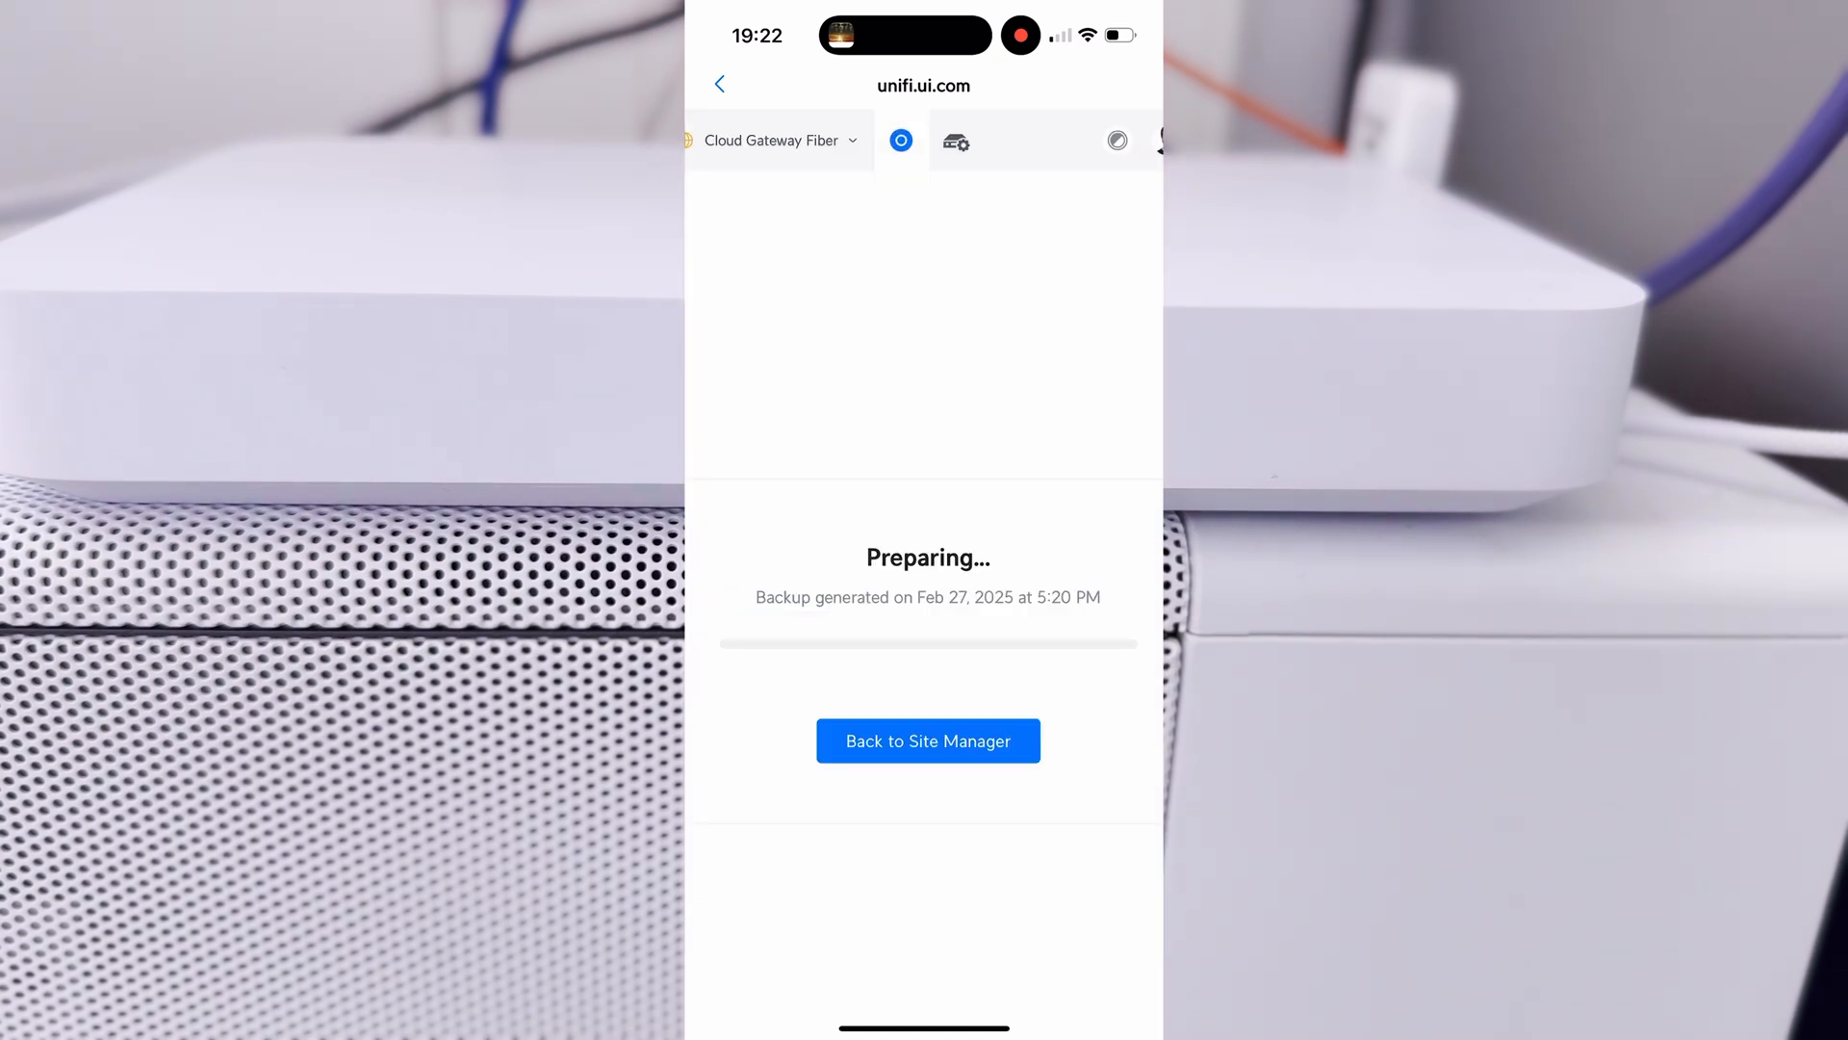
click(928, 739)
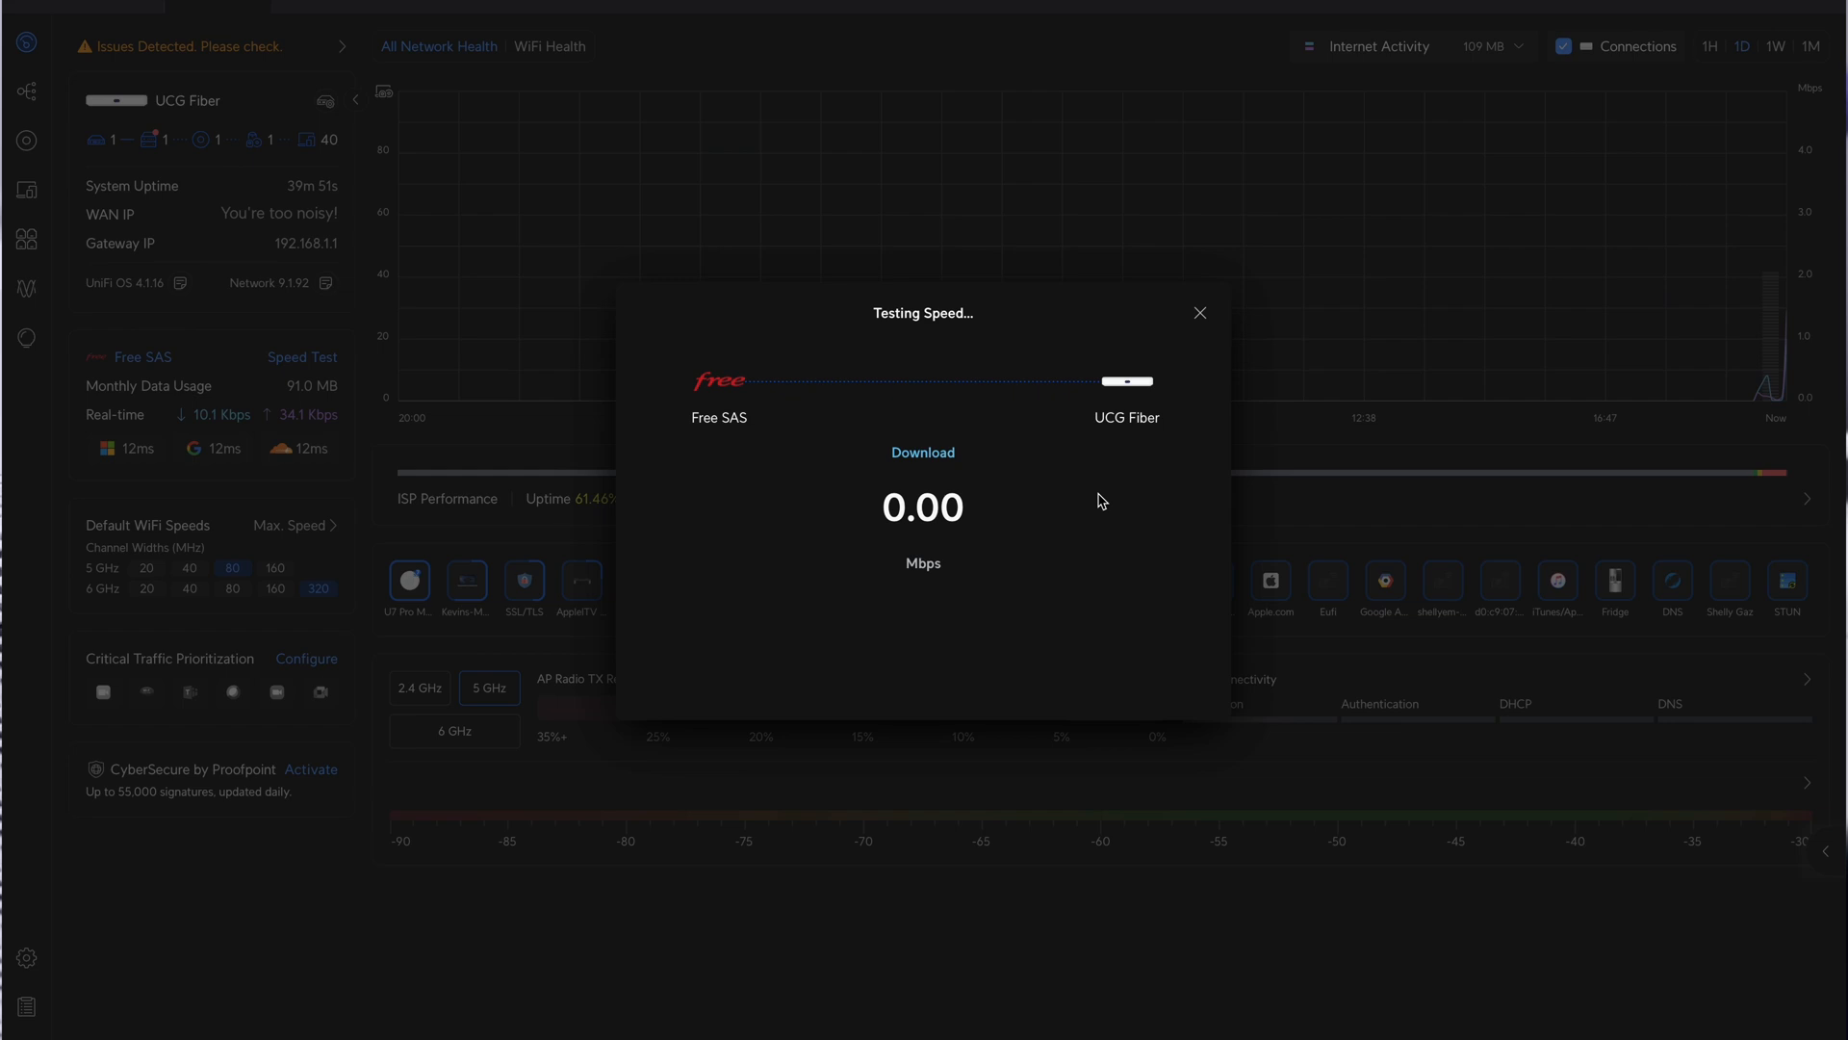
Step: Run the Speed Test on the UCG Fiber's Free SAS internet connection from the dashboard
click(25, 956)
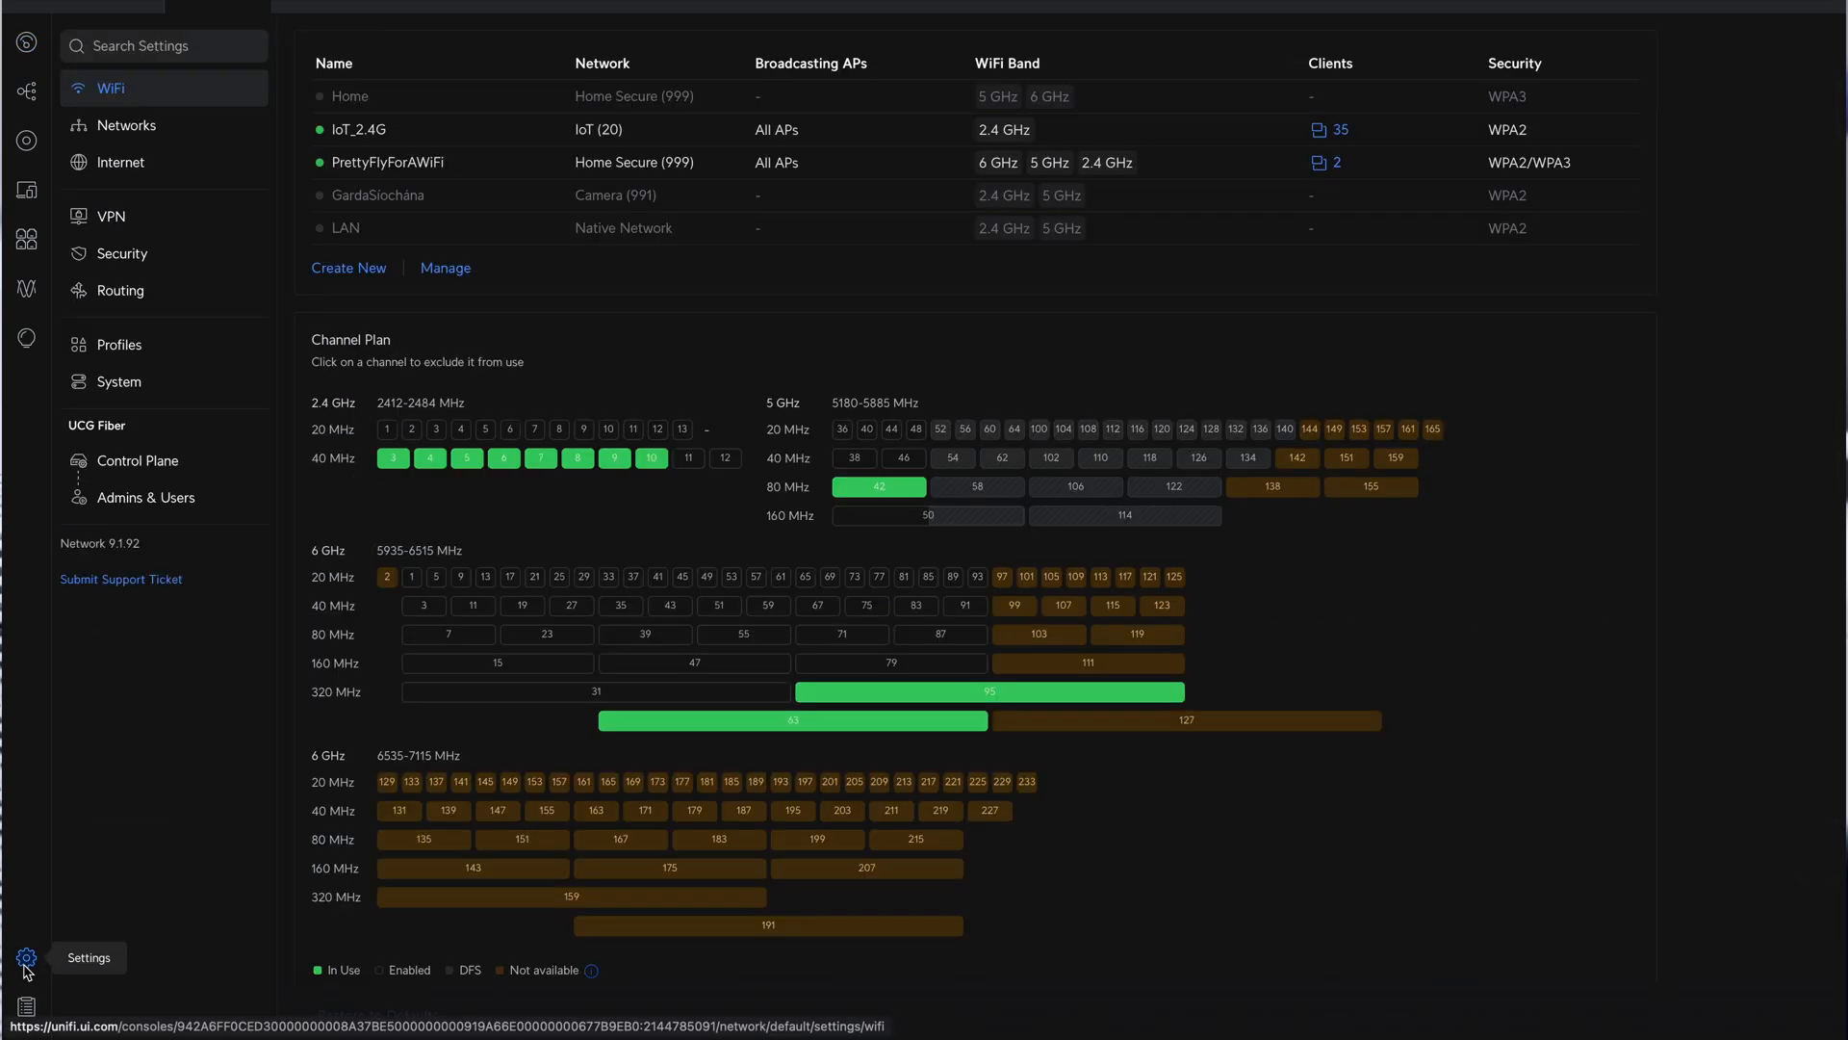
Step: Review the firewall zones under Security, then the Protection settings with Intrusion Prevention in Notify and Block mode
click(121, 252)
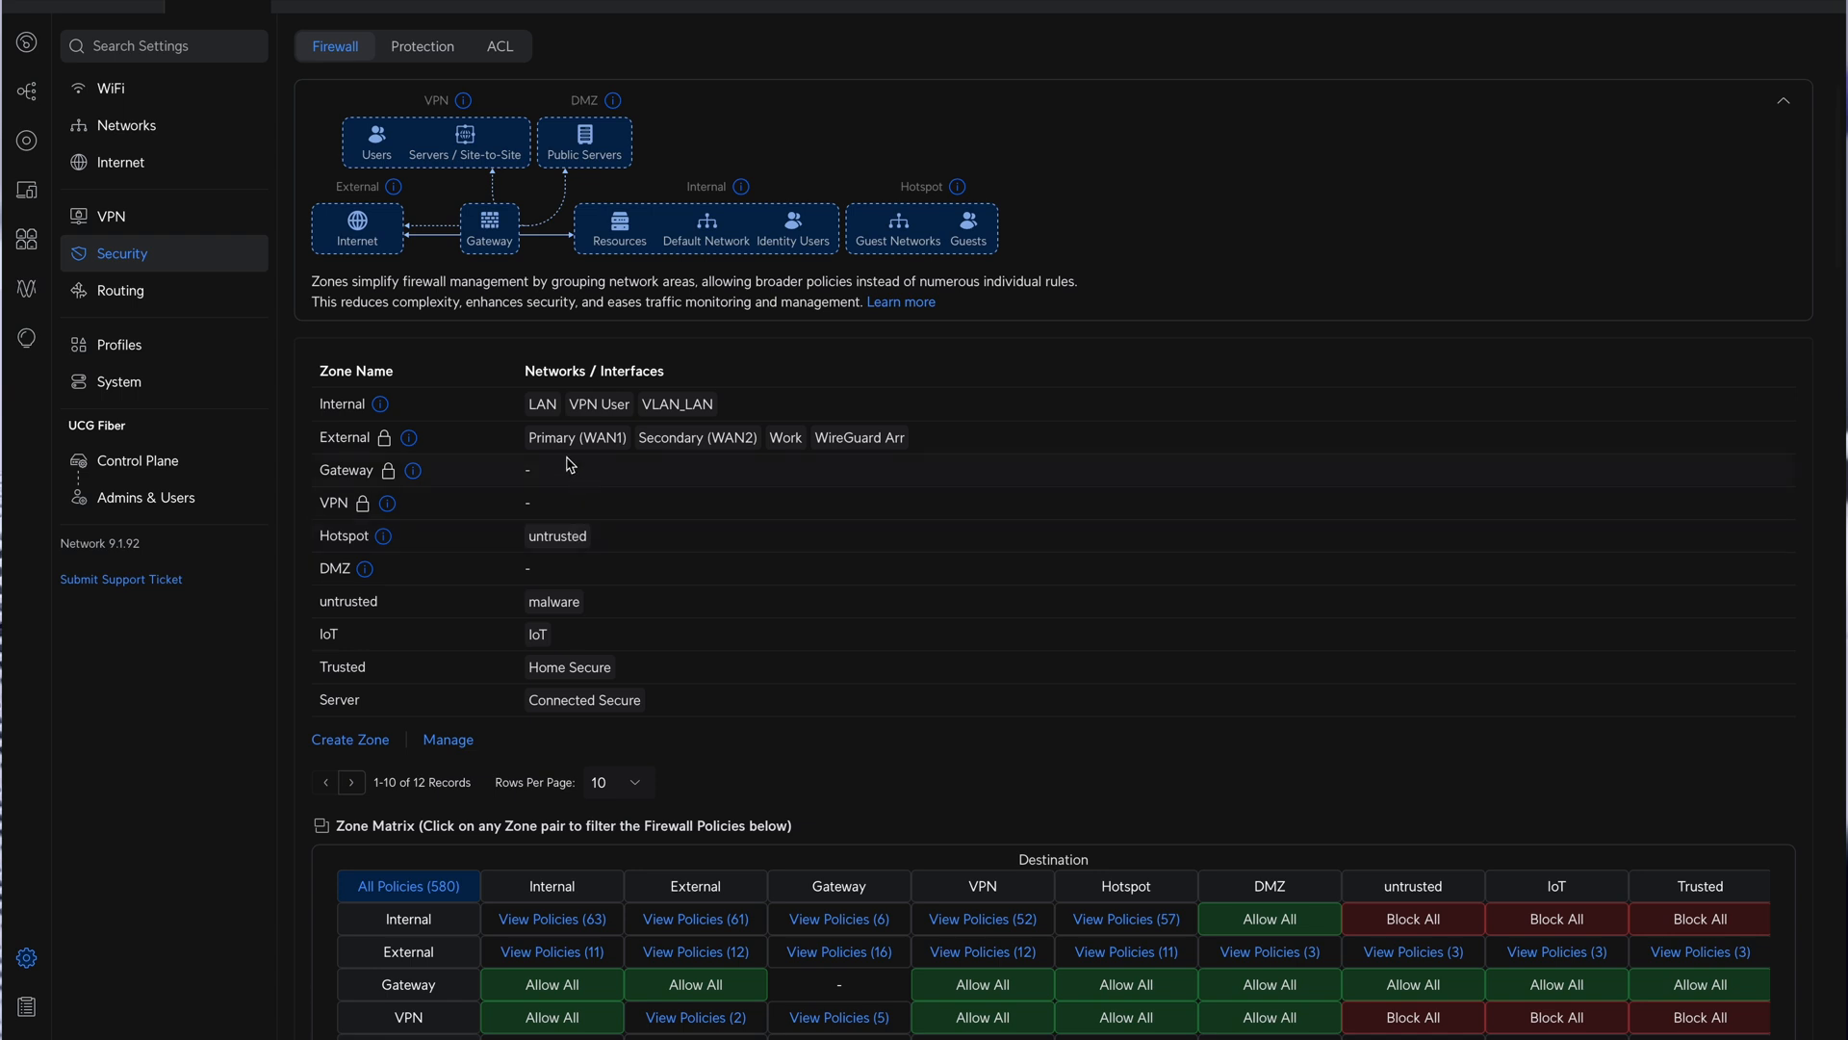
click(422, 47)
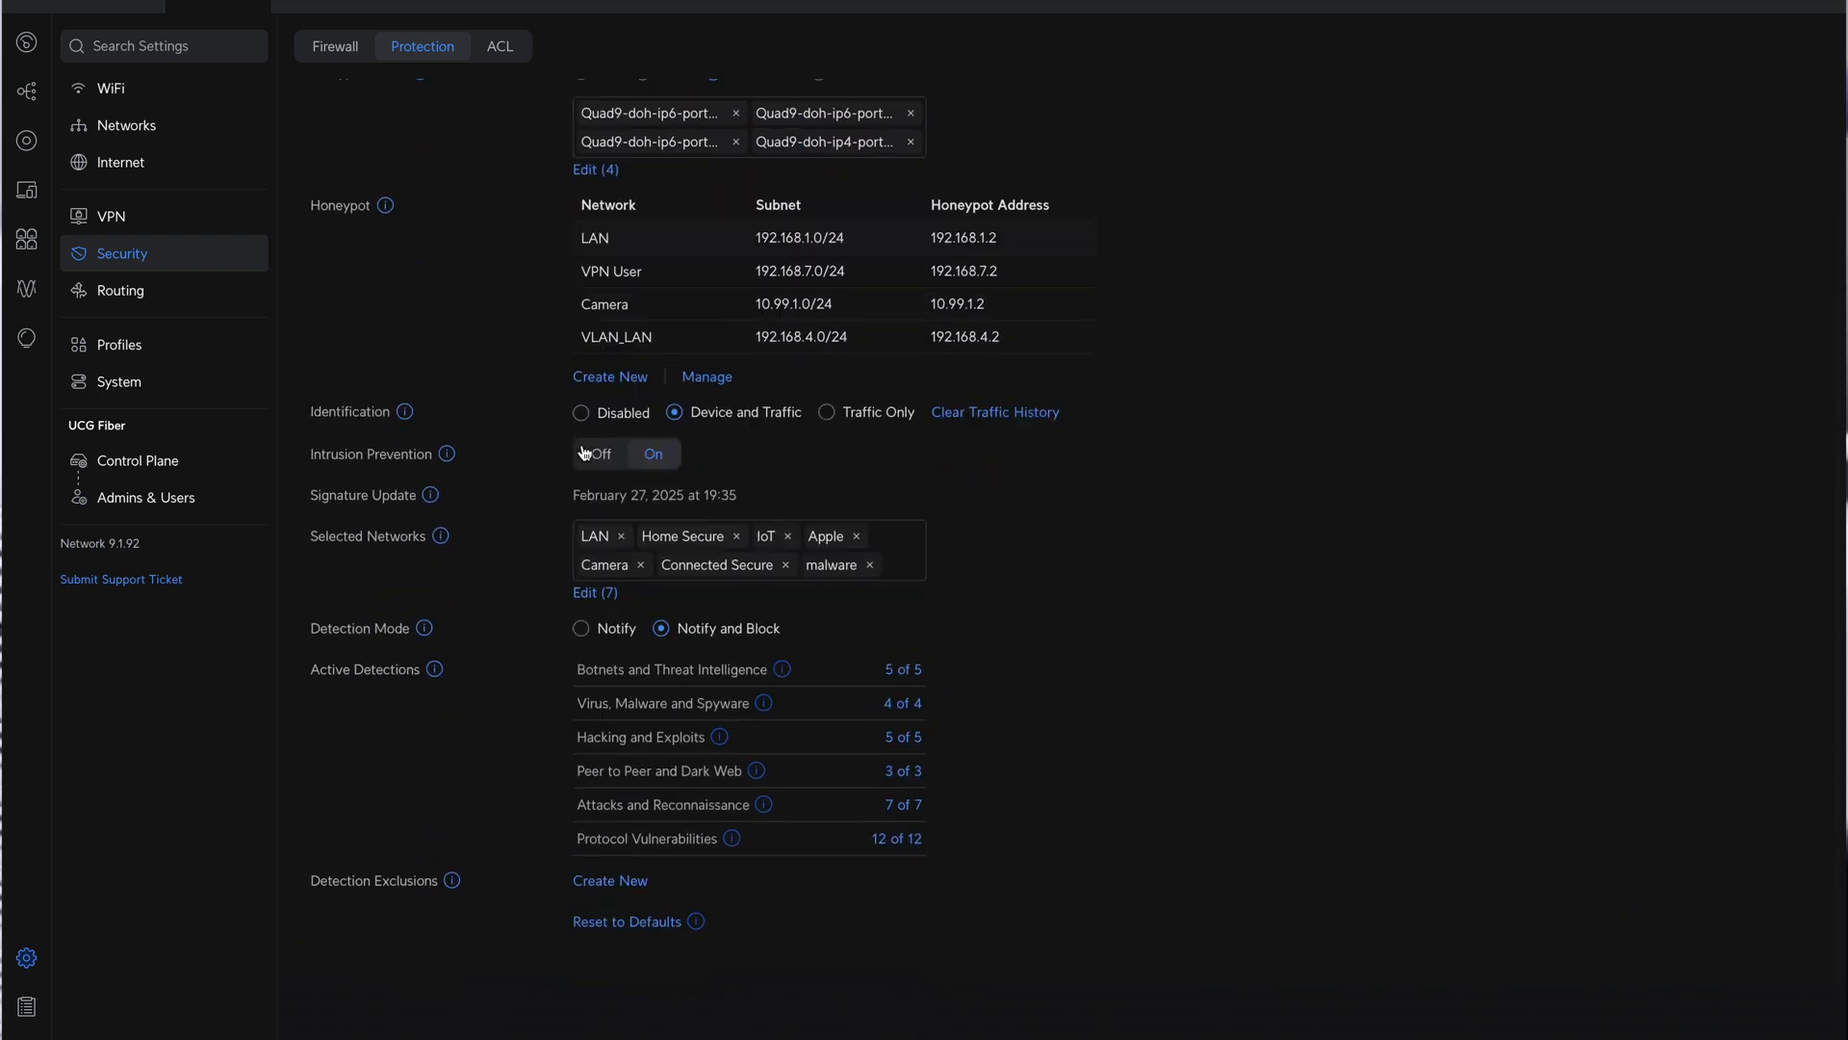